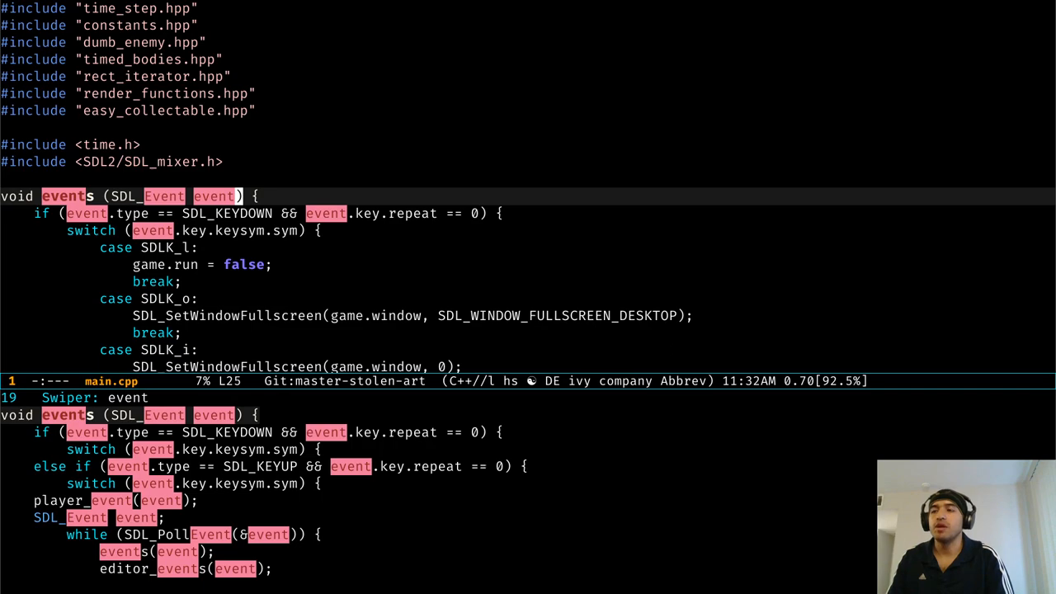
Step through the swiper 'event' matches in main.cpp, reaching player_event in player.cpp
scroll("down", 3)
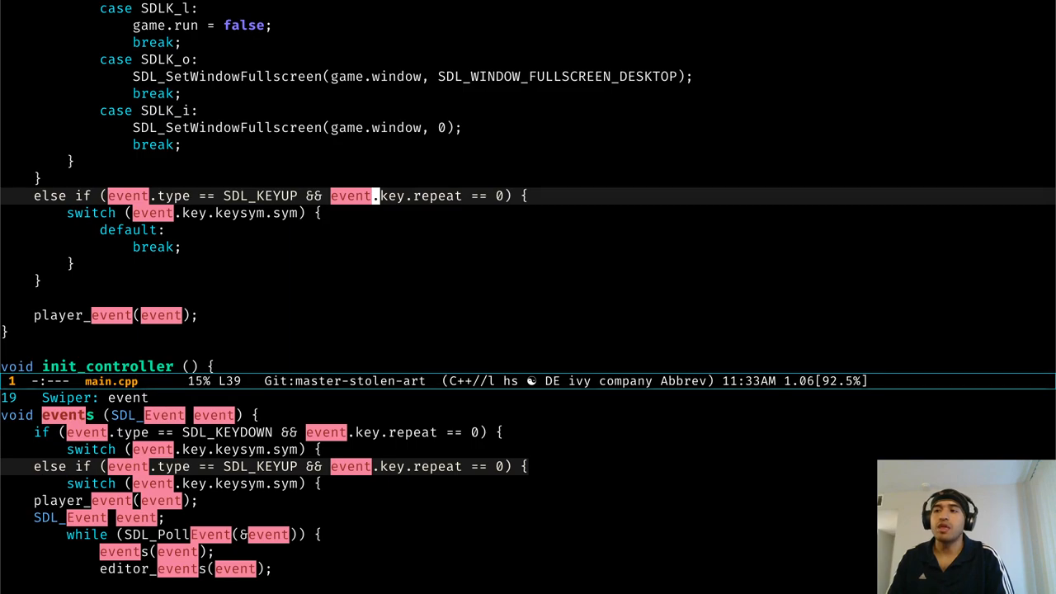
scroll("down", 3)
type(".type")
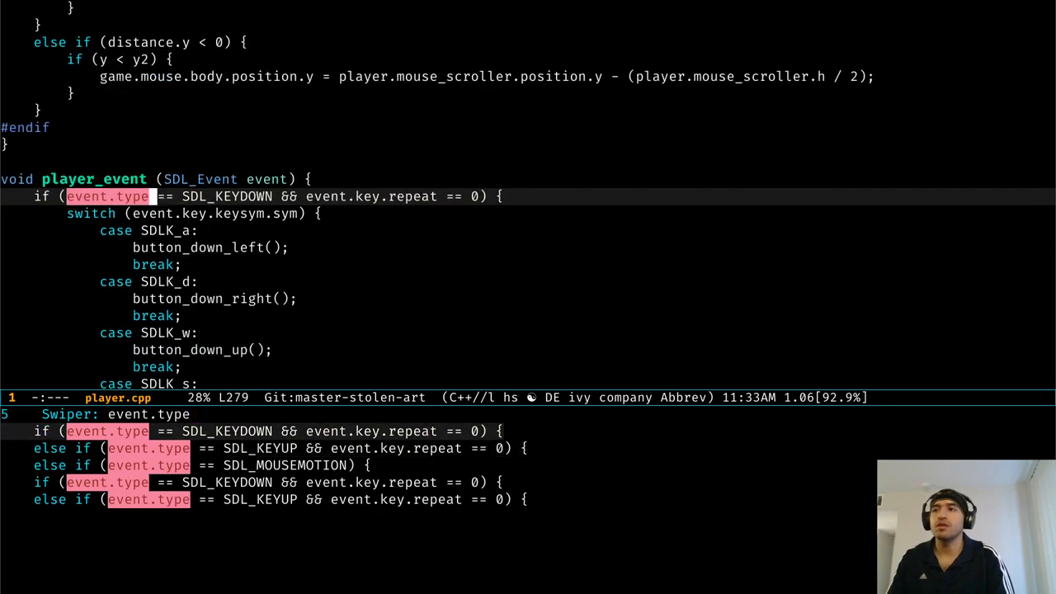
Cycle through the five event.type matches in player.cpp to the second player_event
scroll("down", 3)
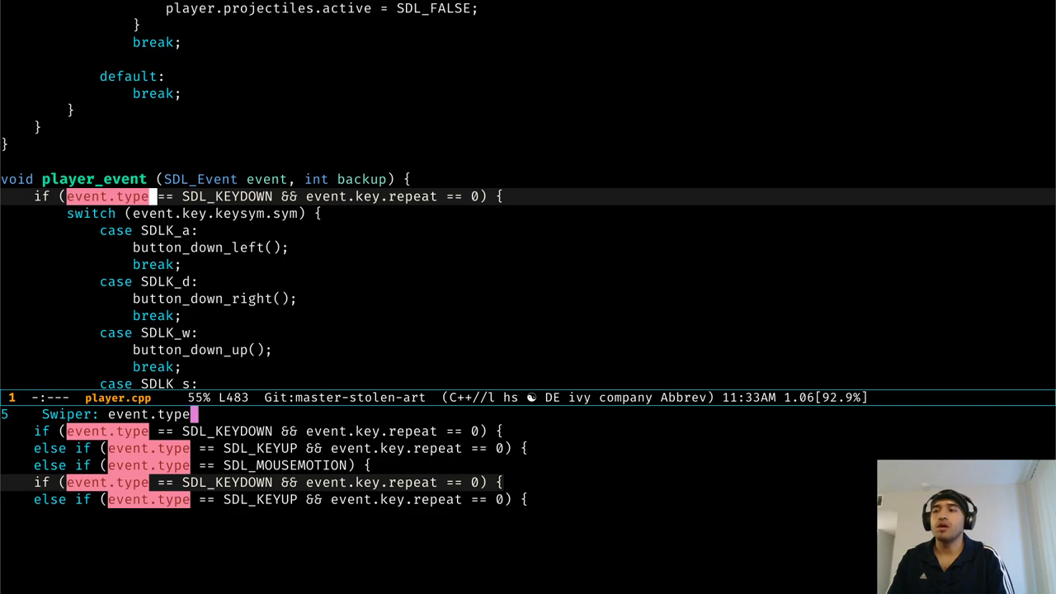
scroll("down", 3)
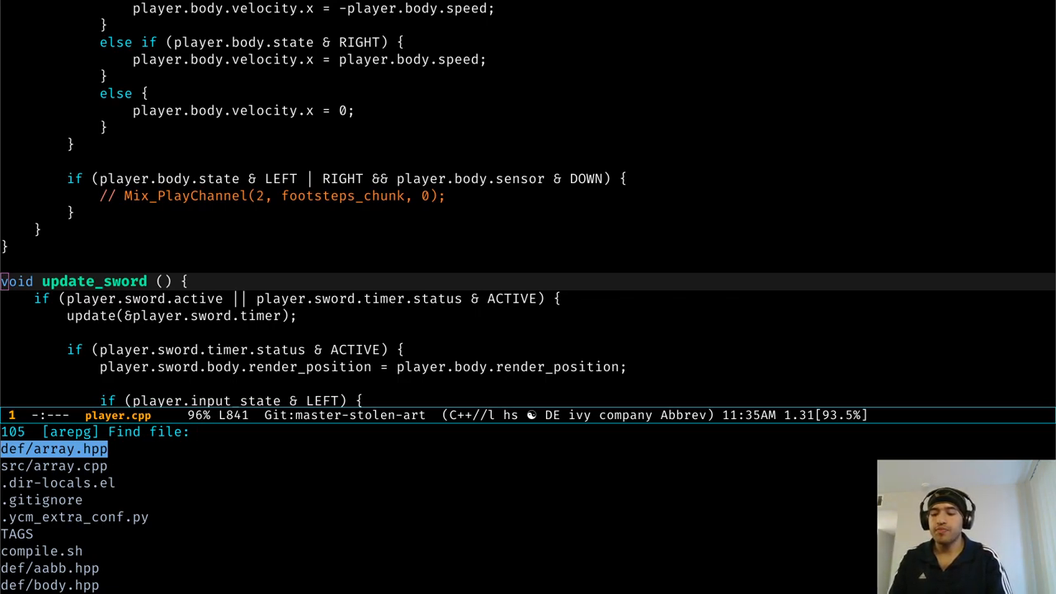
Fuzzy-narrow the project file list with letter queries like 'b h', 'i h' and 'r p'
type("b o")
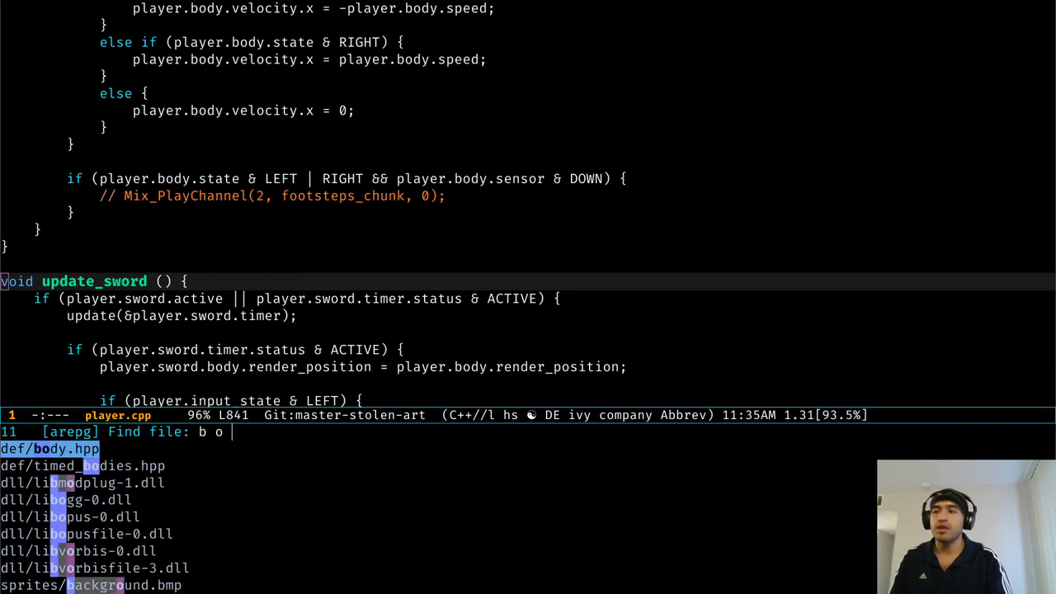
type("h")
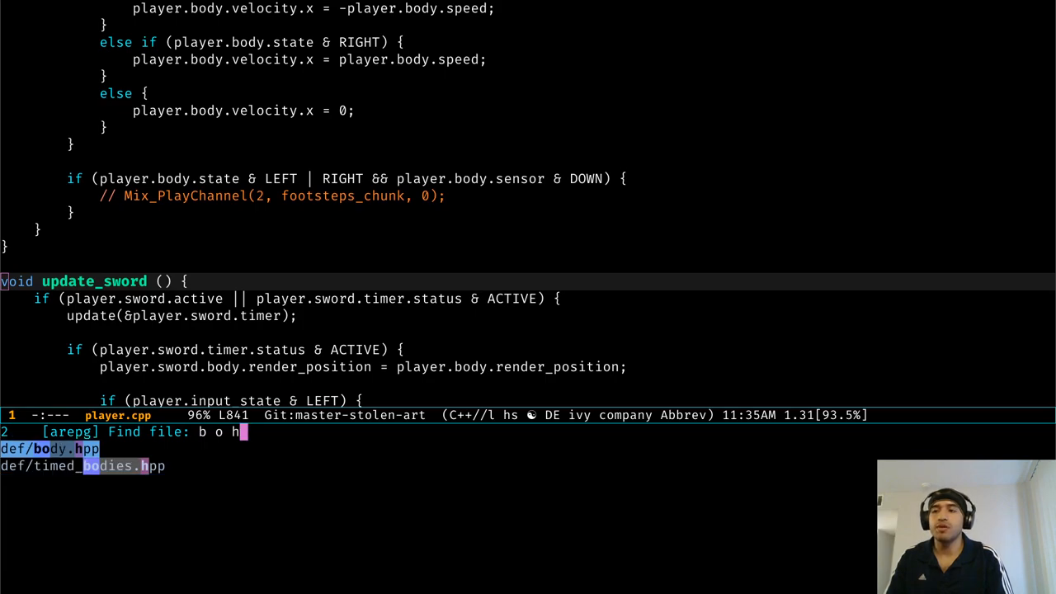
key("Down")
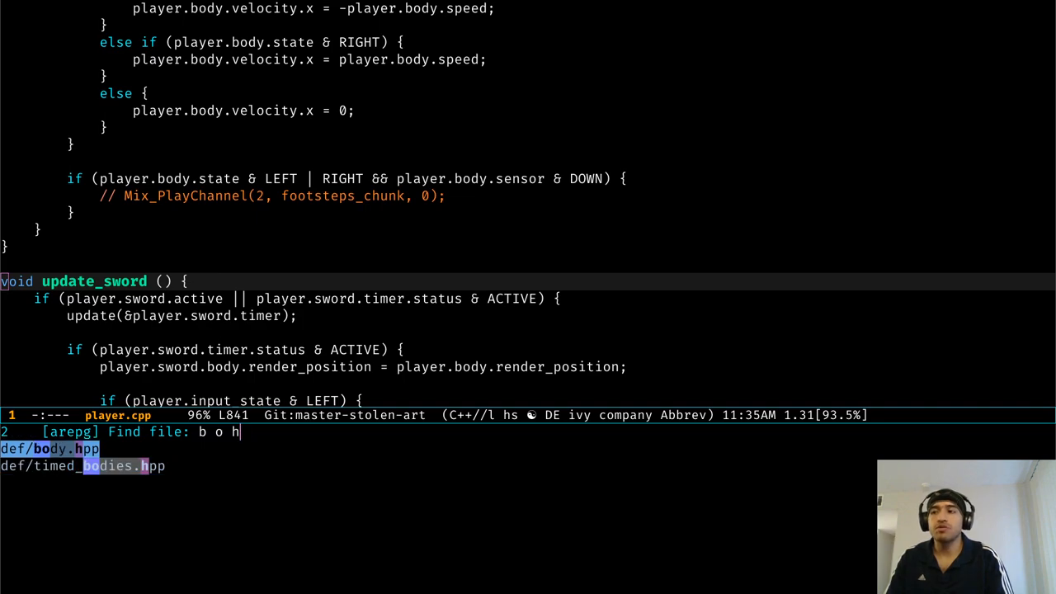
type("i")
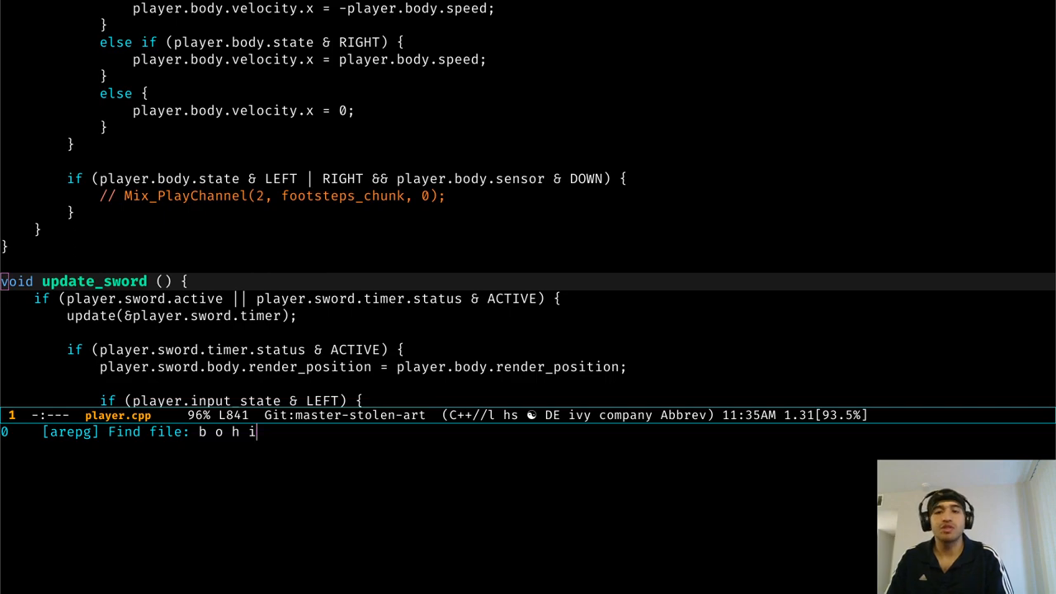
key("BackSpace")
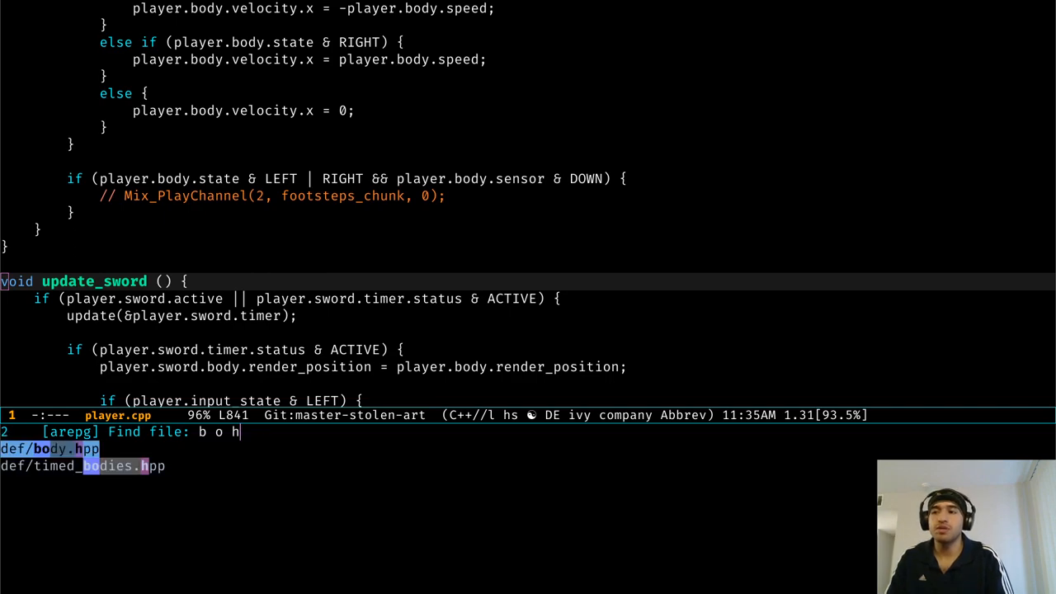
type("i")
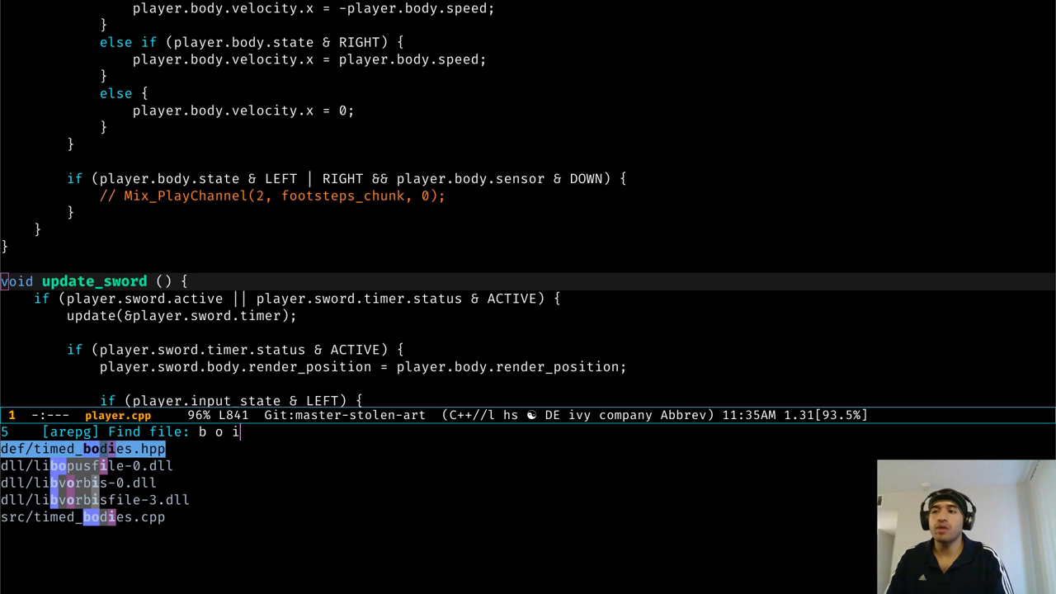
type("h")
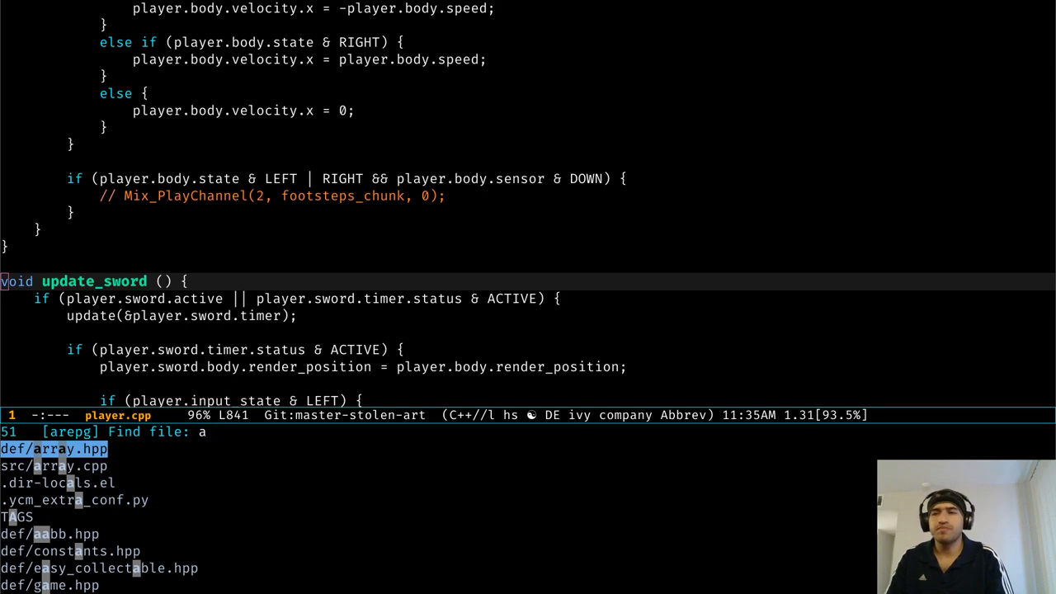
type("r p")
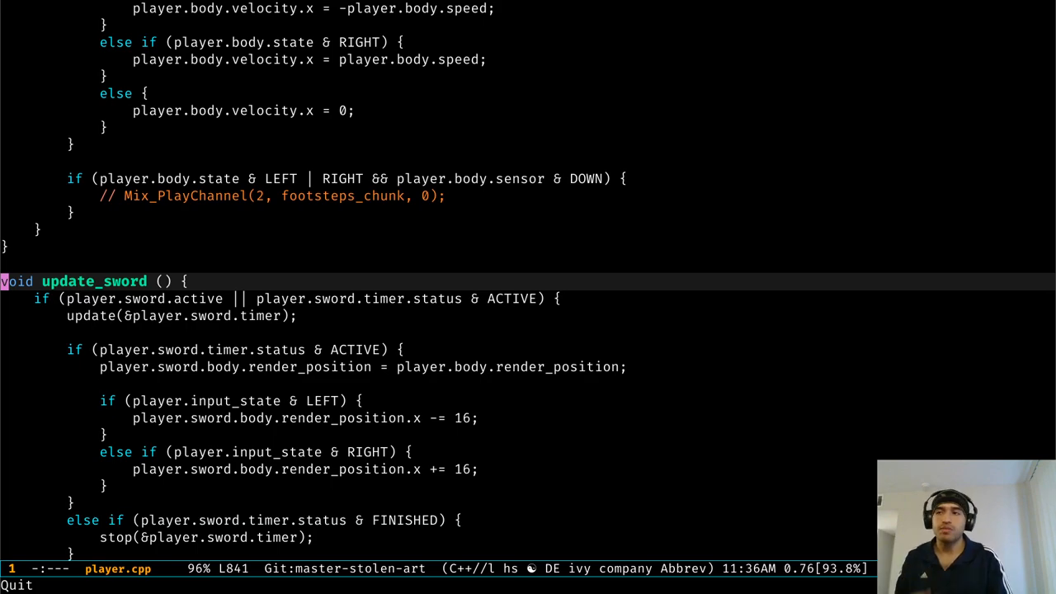
Jump back to the sword positioning code in player.cpp
key("Up")
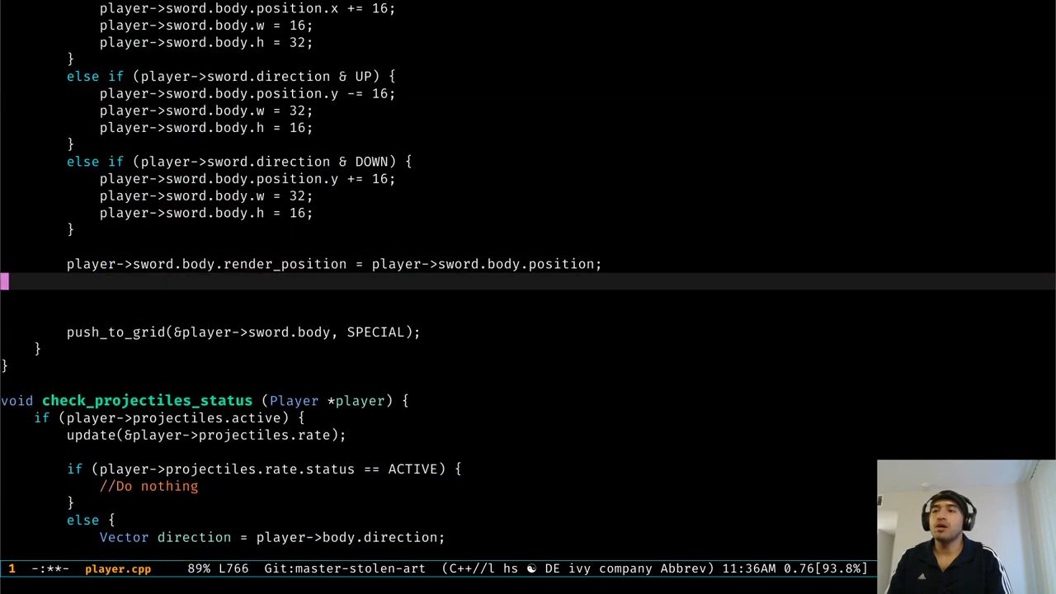
Try counsel-company completion on SDL_ with the 'create' filter
type("SDL_")
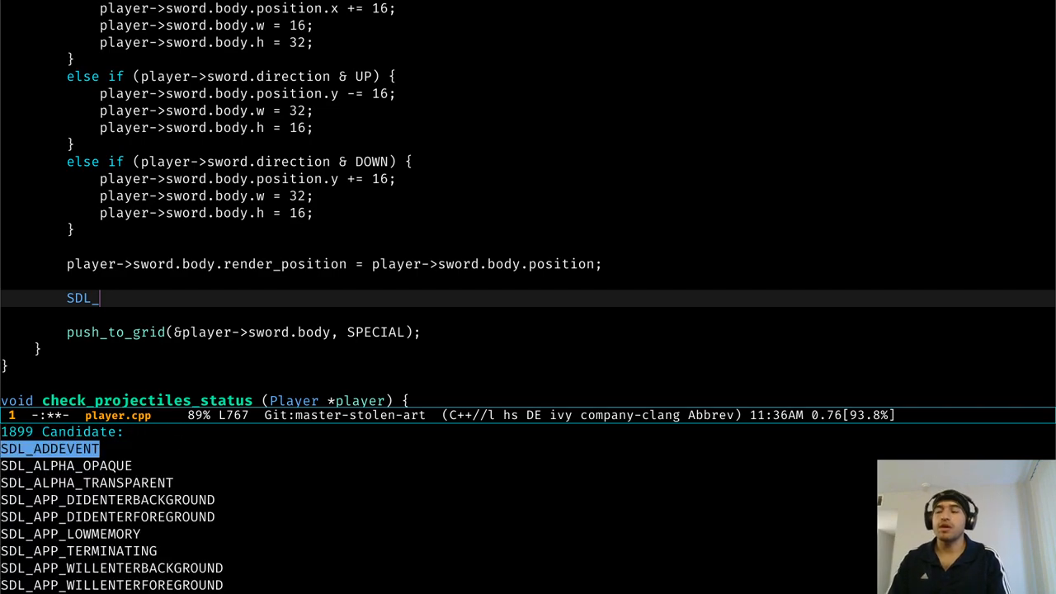
type("create")
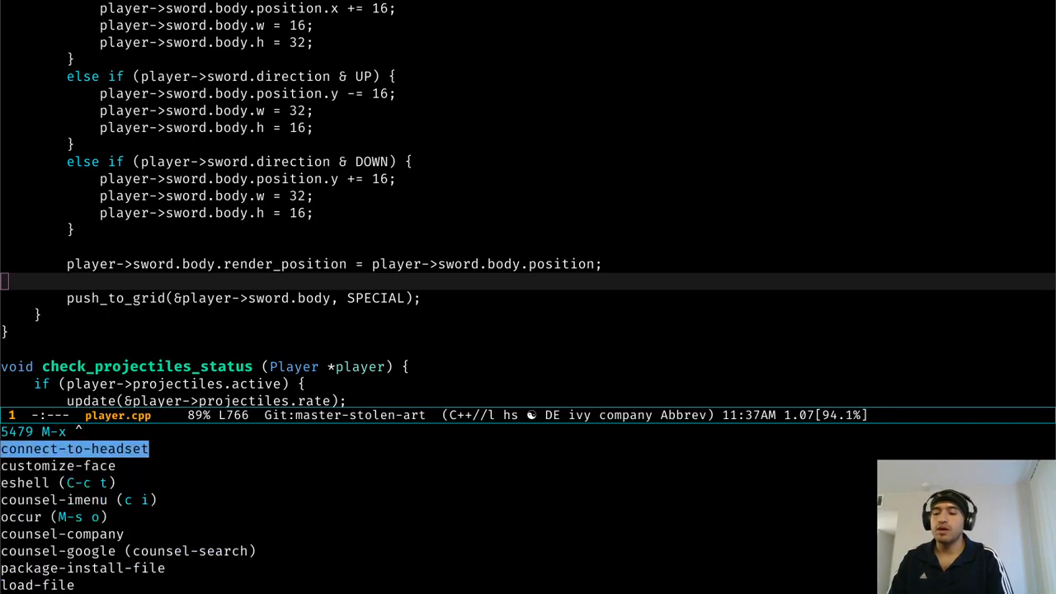
Narrow the M-x command list to counsel commands and try counsel-linux-app
type("counsel")
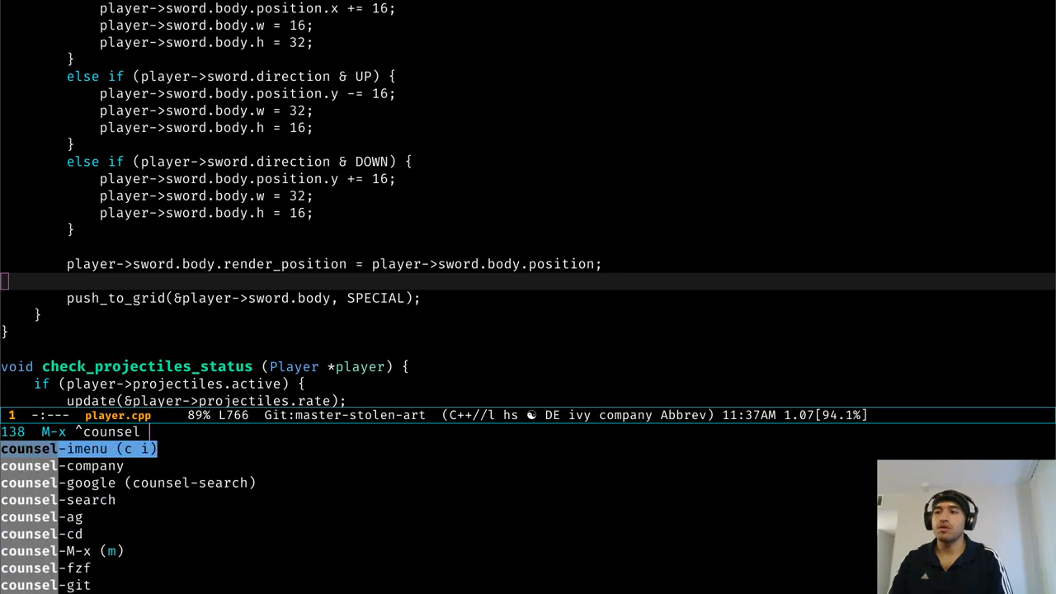
type("linu")
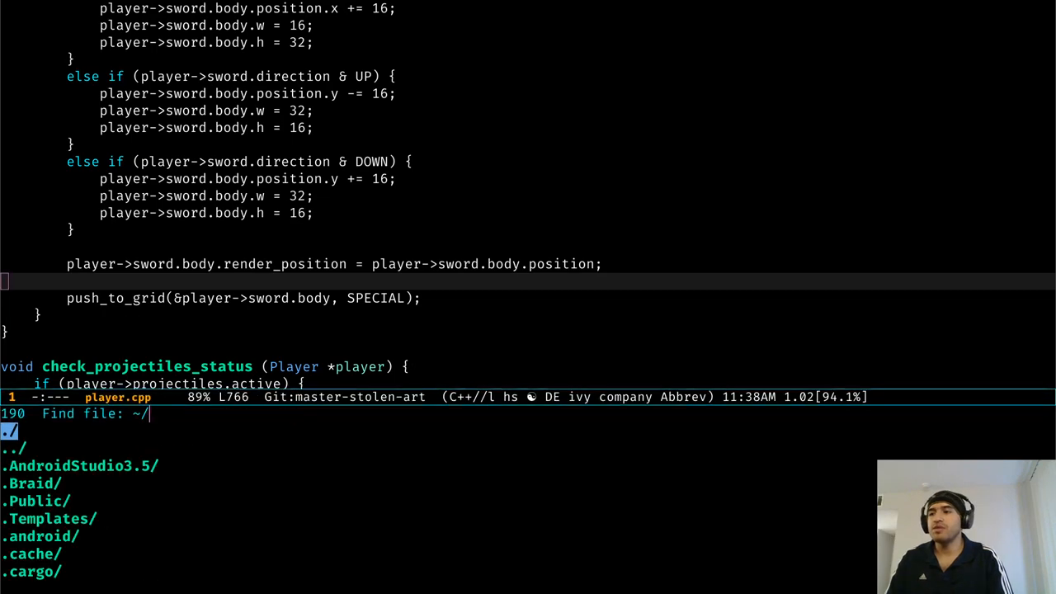
Browse the .local/share directory listing toward gstreamer-1.0/presets
type("l")
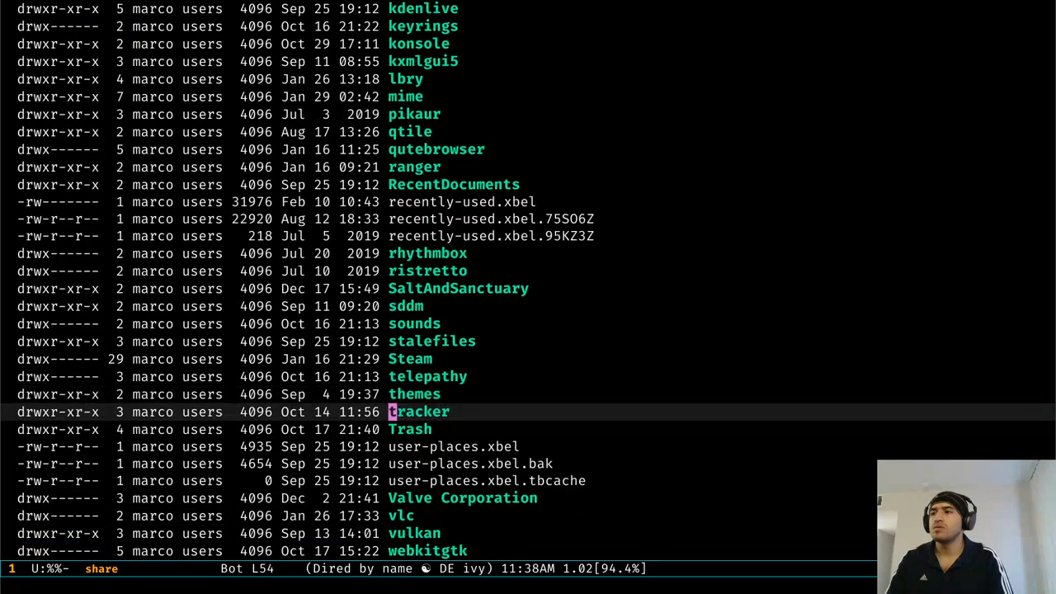
scroll("down", 3)
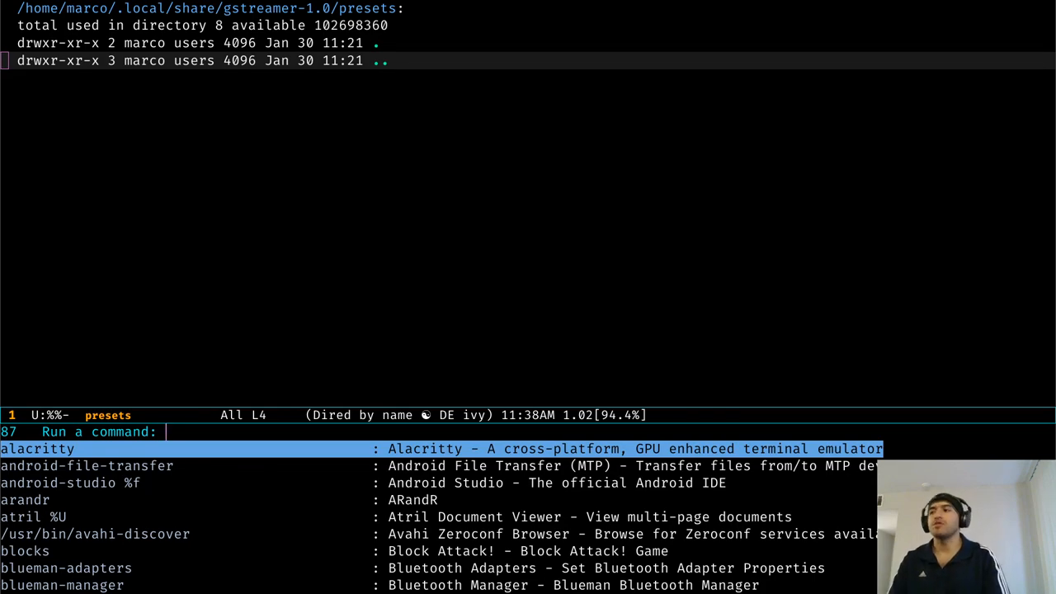
Leave the application launcher
key("Escape")
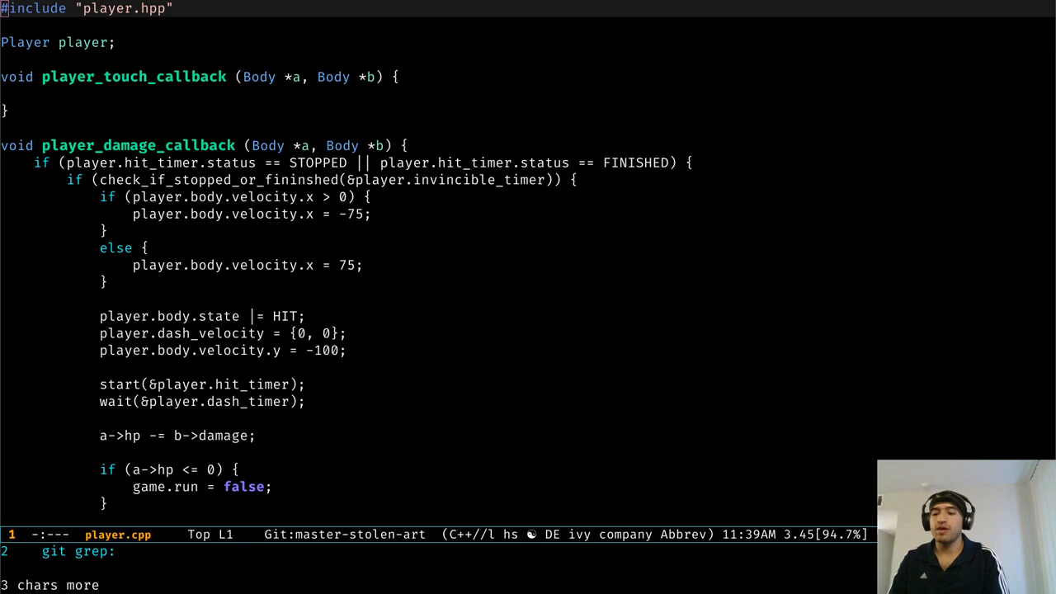
Try a '^void' git grep, then run counsel-fzf filtered to 'm'
type("^void")
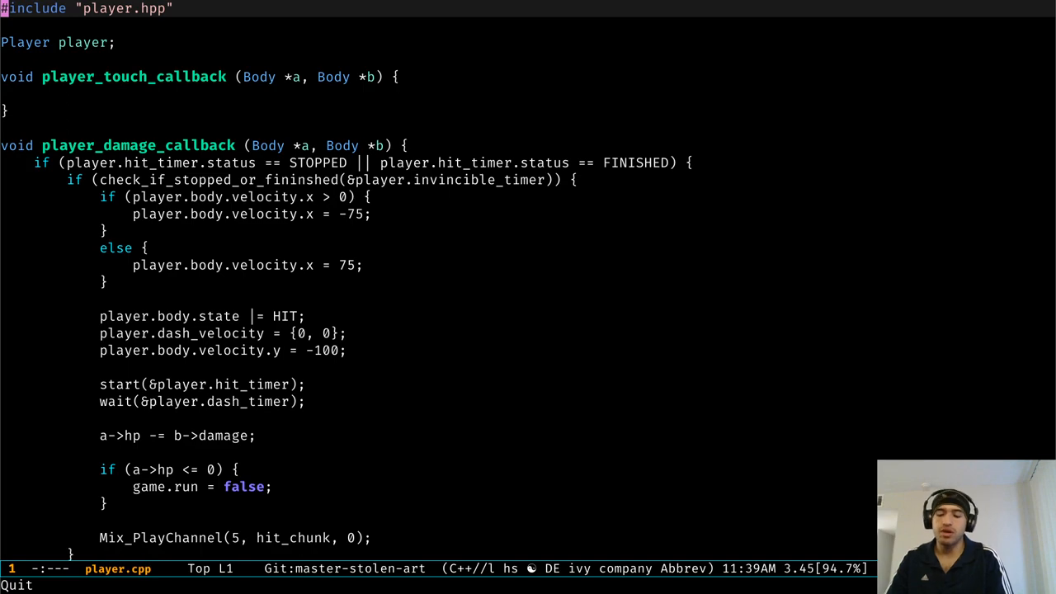
type("couns")
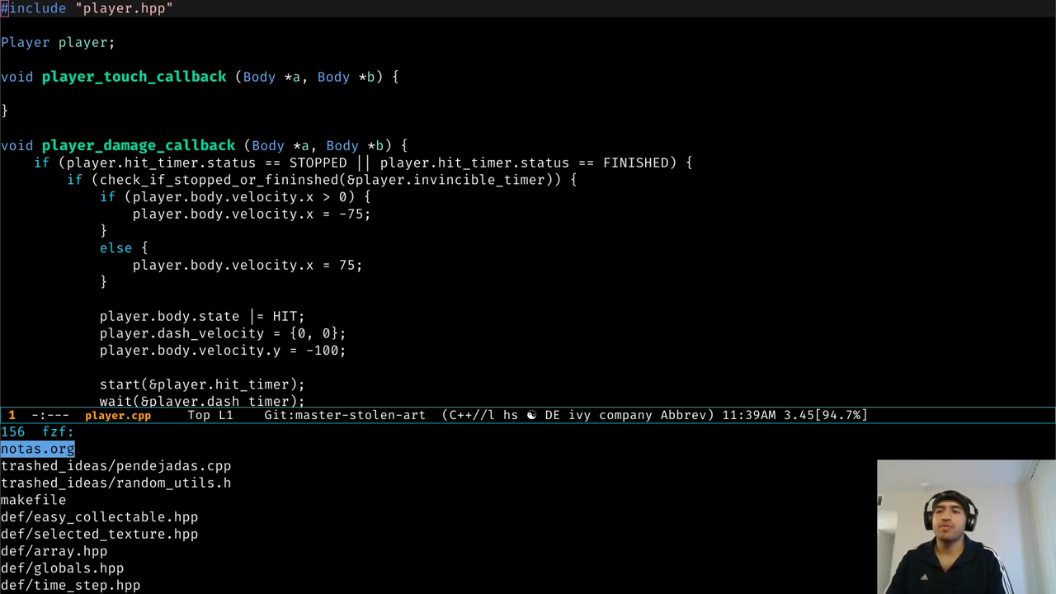
type("m")
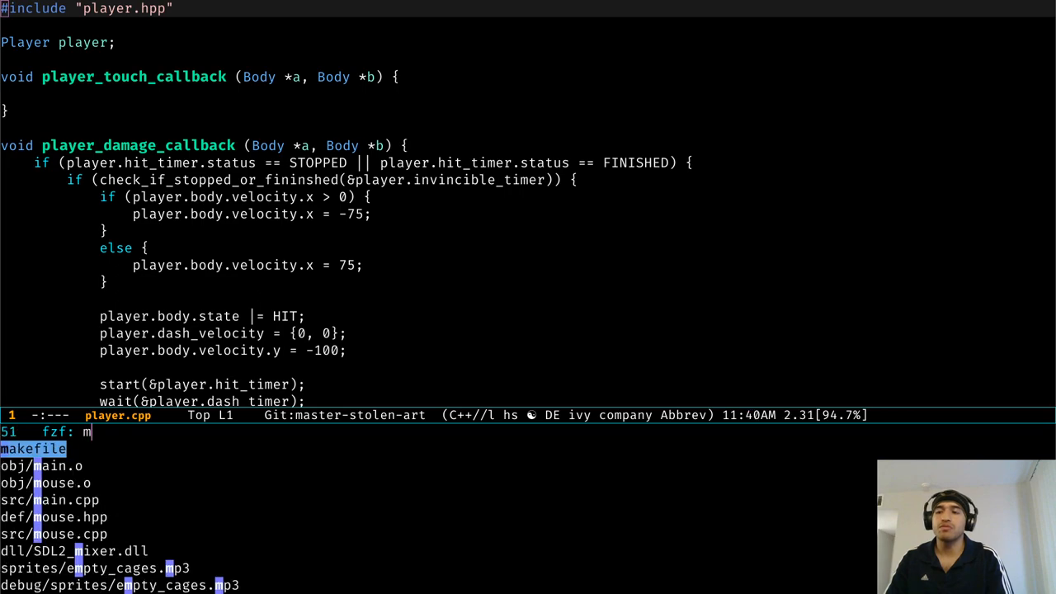